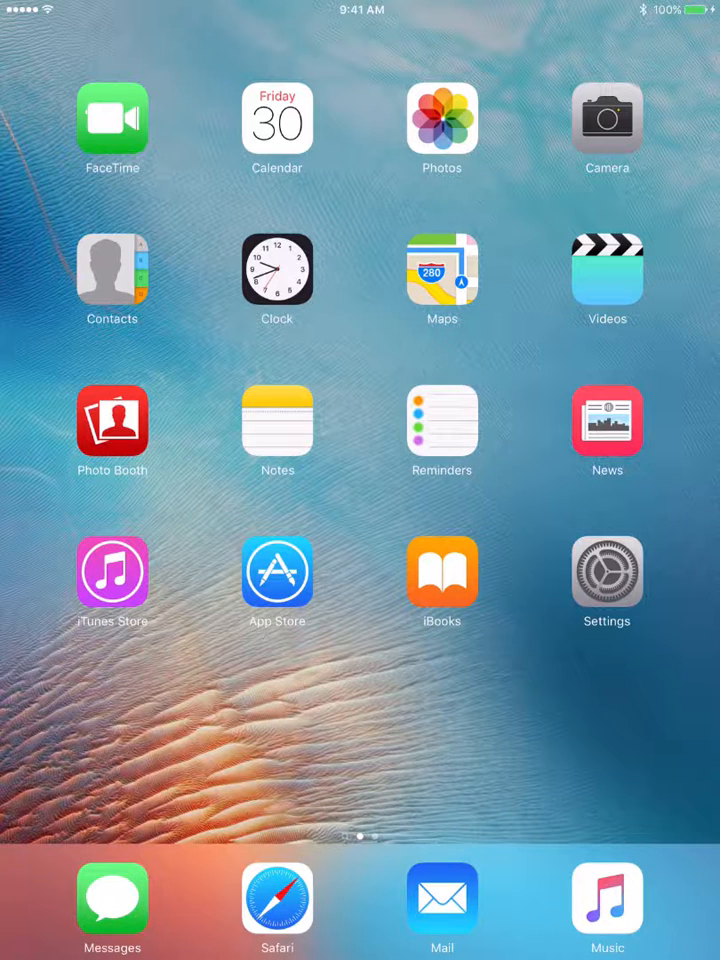
Step: Launch Safari from the Home Screen dock
click(276, 908)
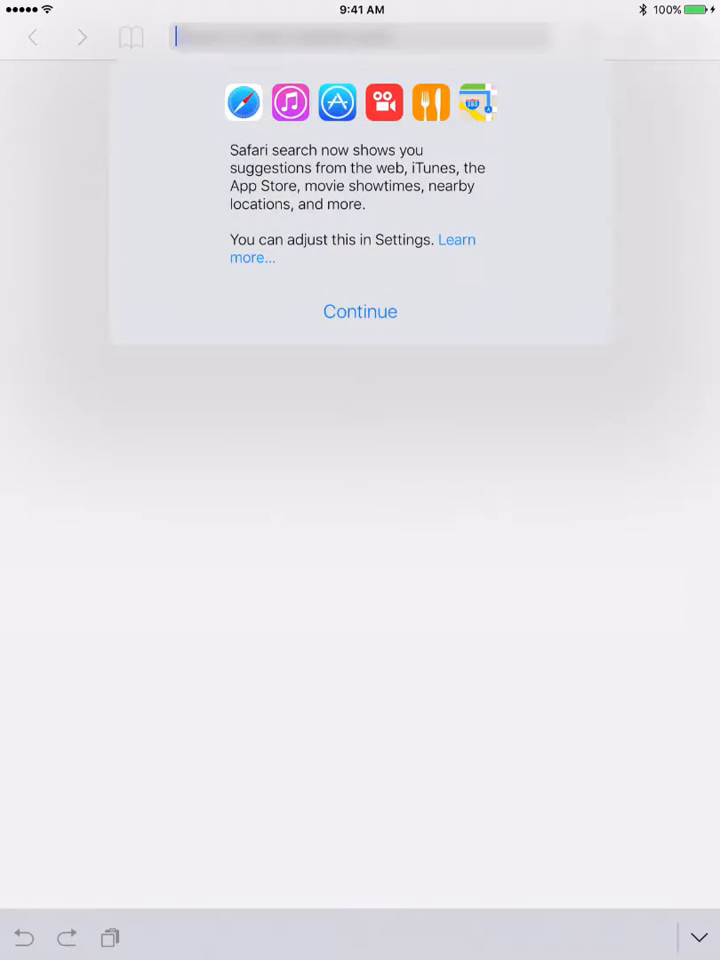
Step: Continue past the search suggestions notice to reach the Jamf enrollment login page
click(360, 312)
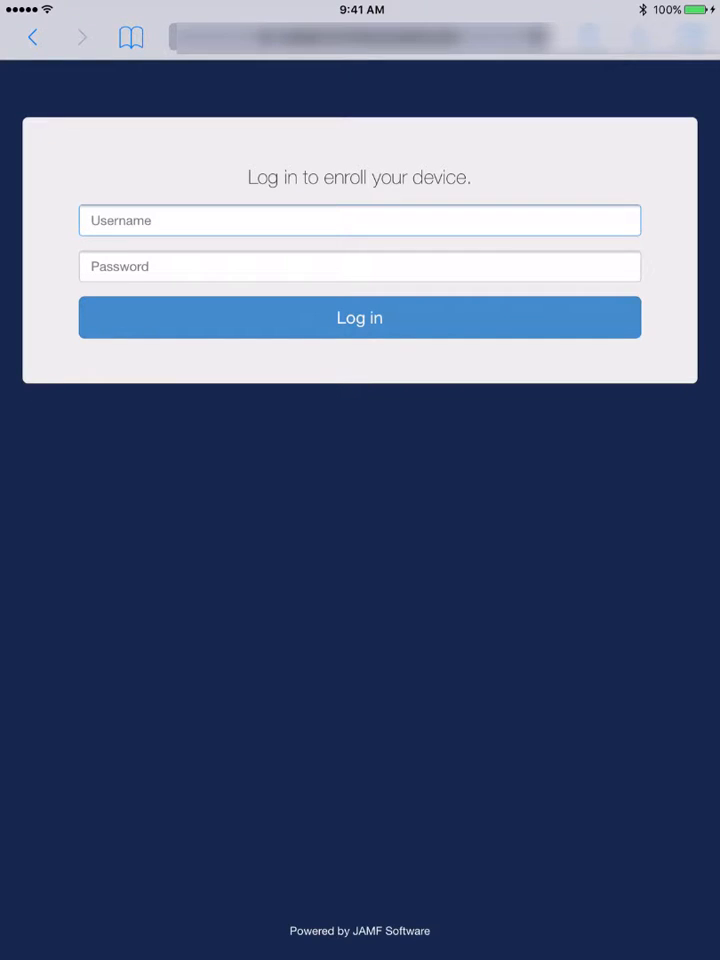
Step: Sign in as 'bryana' on the Jamf enrollment page and proceed to the CA certificate install
text(bryana_vm)
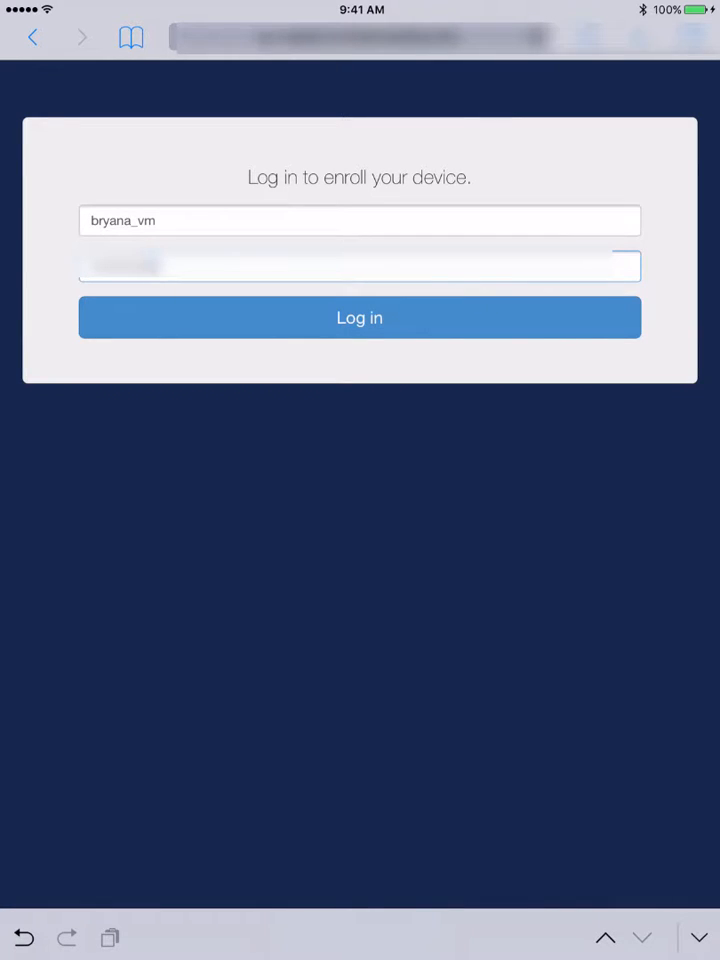
click(360, 316)
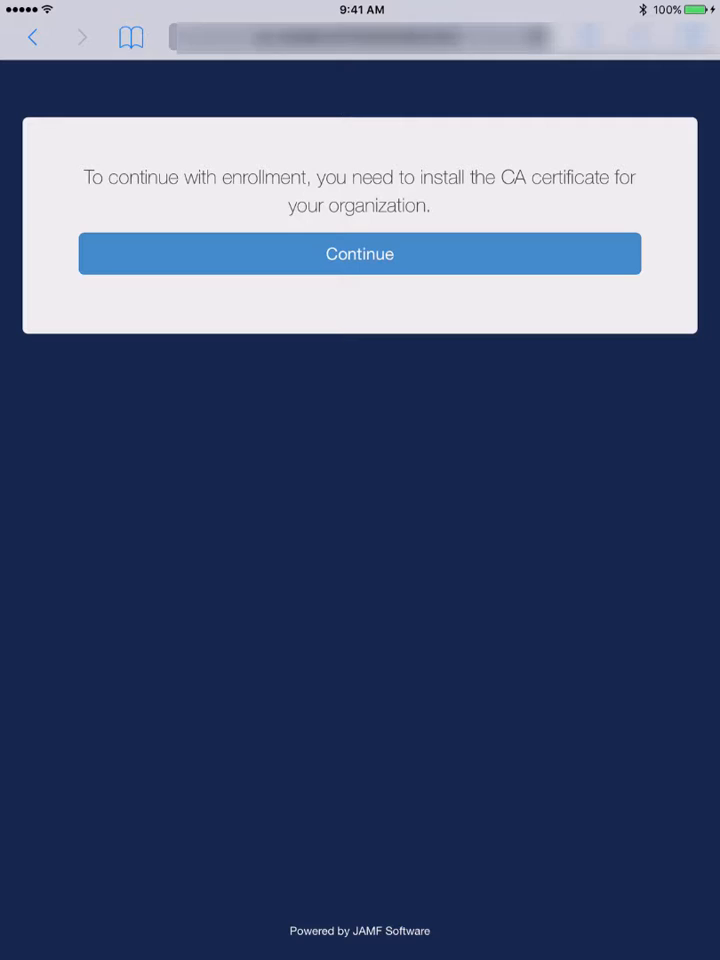
click(360, 252)
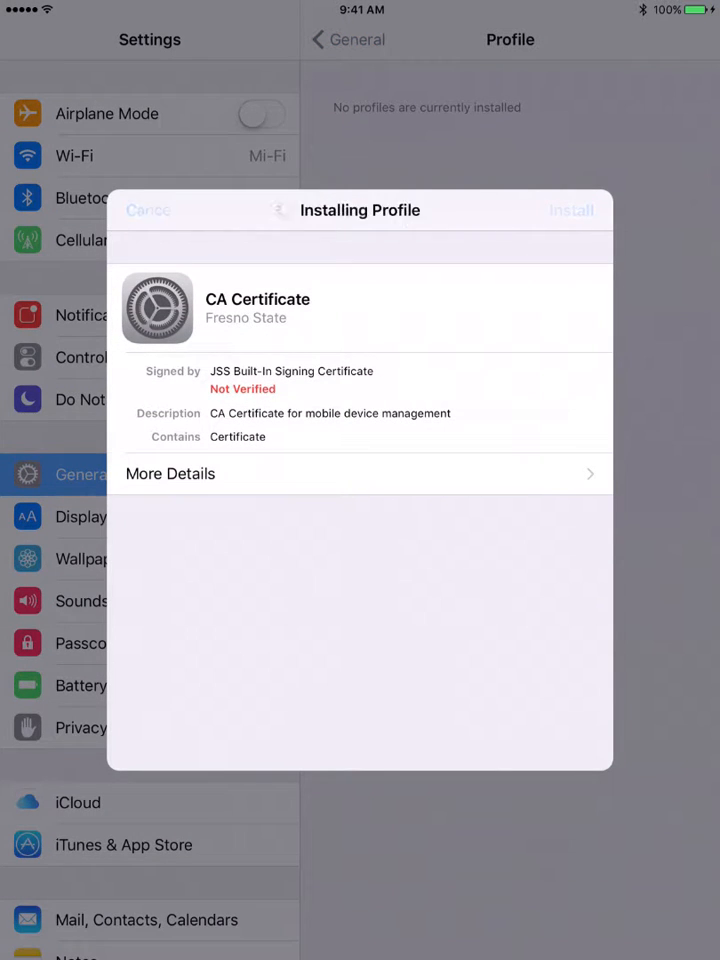
Step: Install the Fresno State CA Certificate profile and return to the enrollment page
click(572, 210)
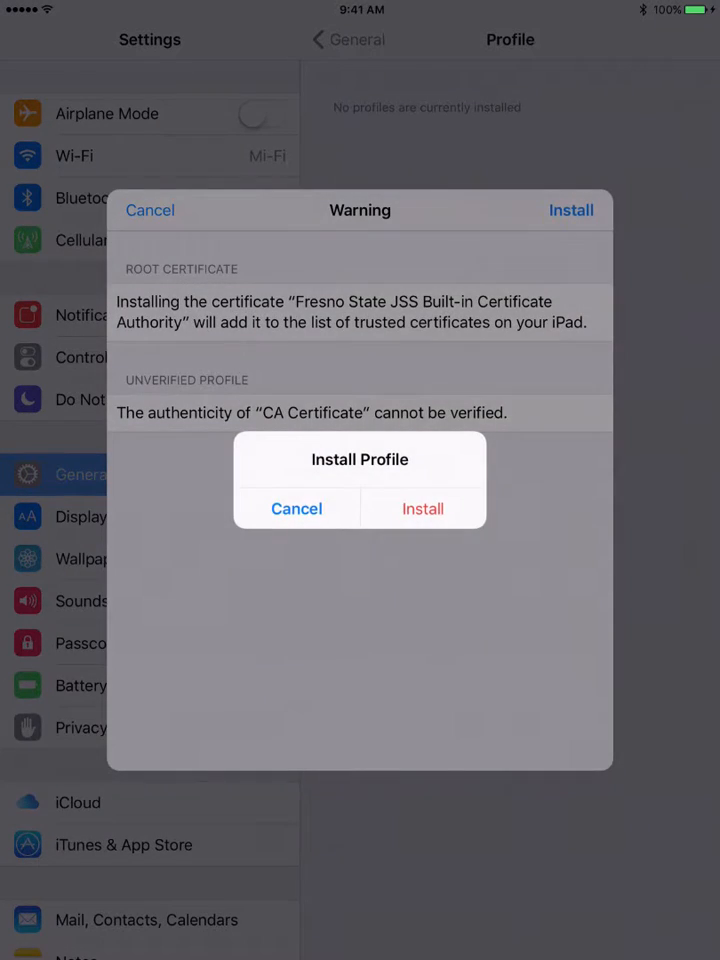
click(422, 508)
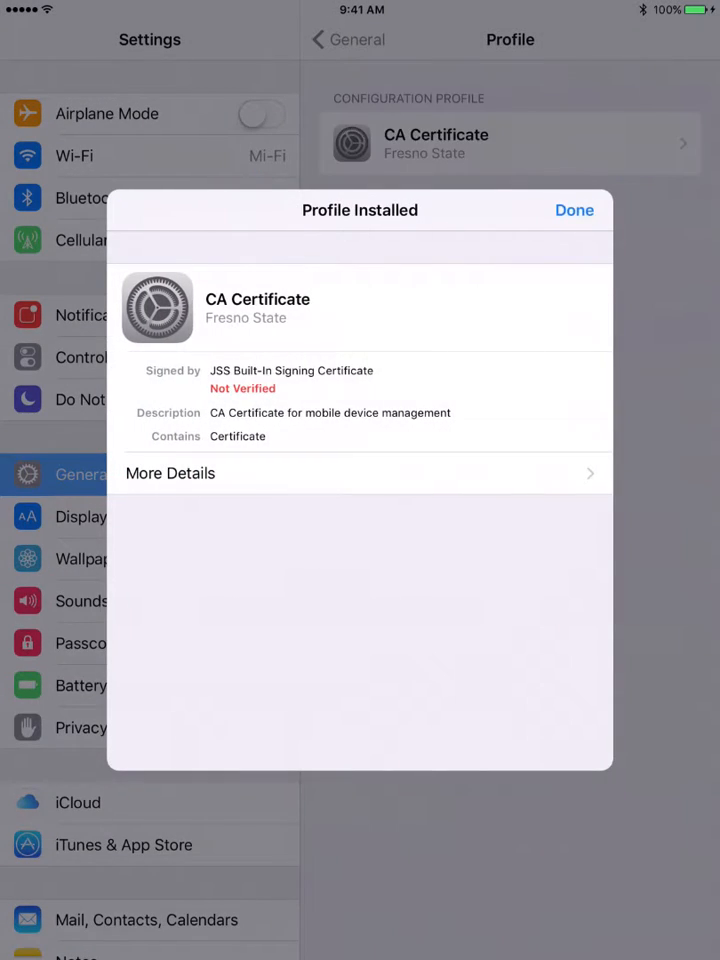
click(574, 210)
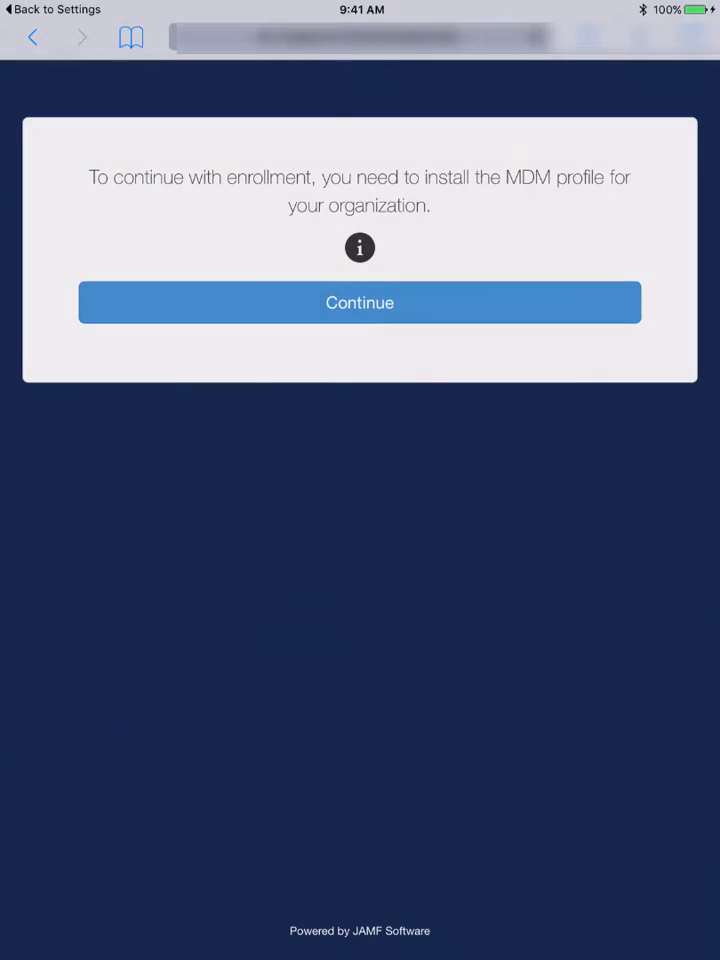
Step: Install the Fresno State MDM Profile, accepting the device management warning, and finish back at the Home Screen
click(360, 302)
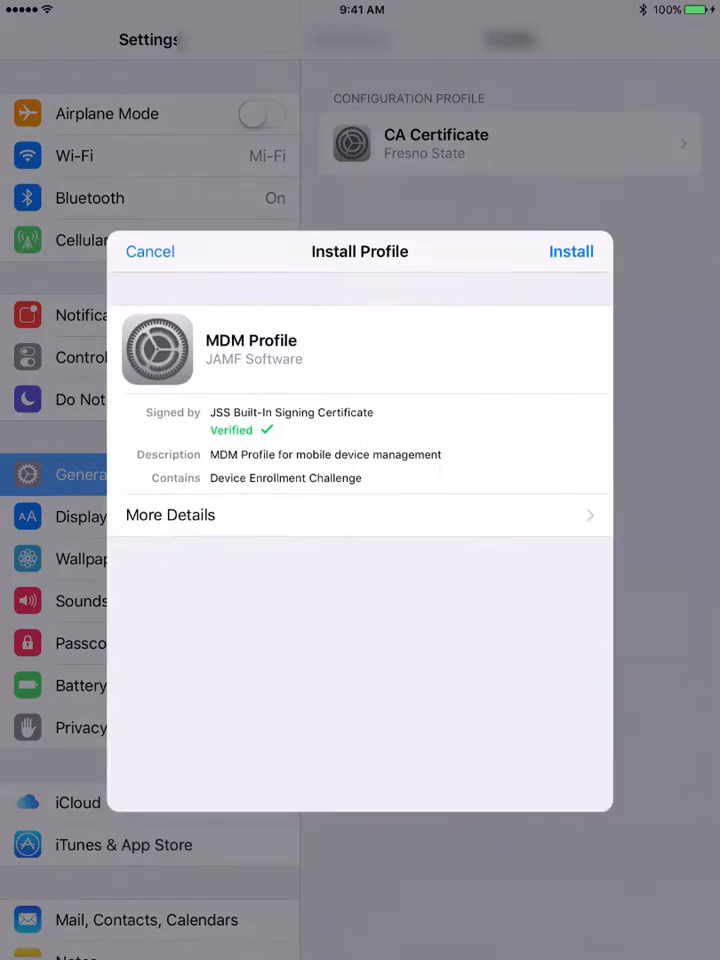
click(570, 252)
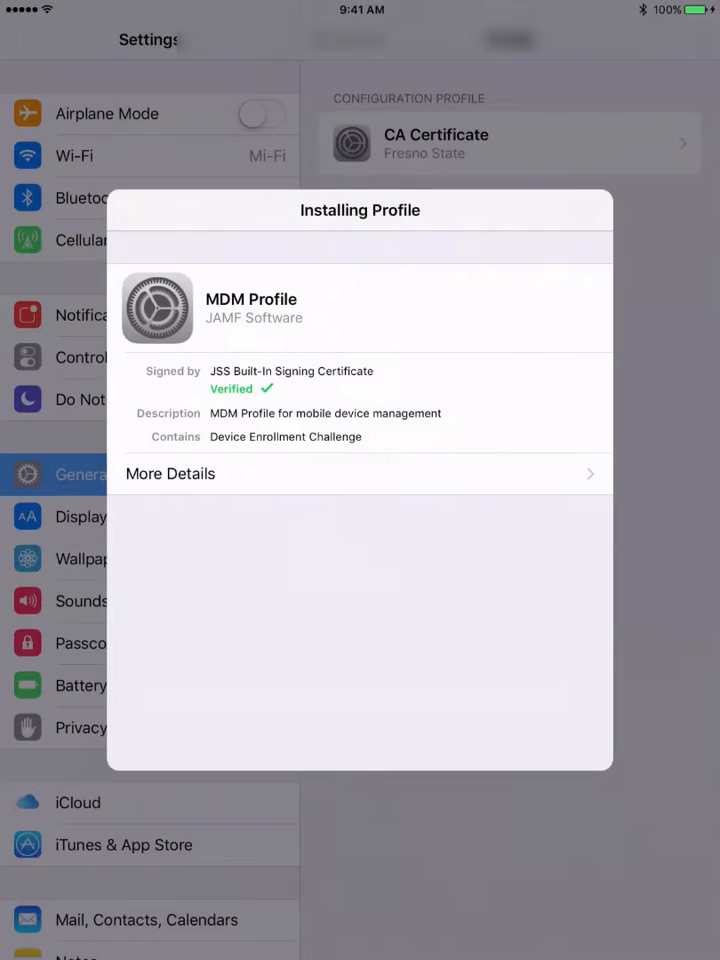
click(570, 210)
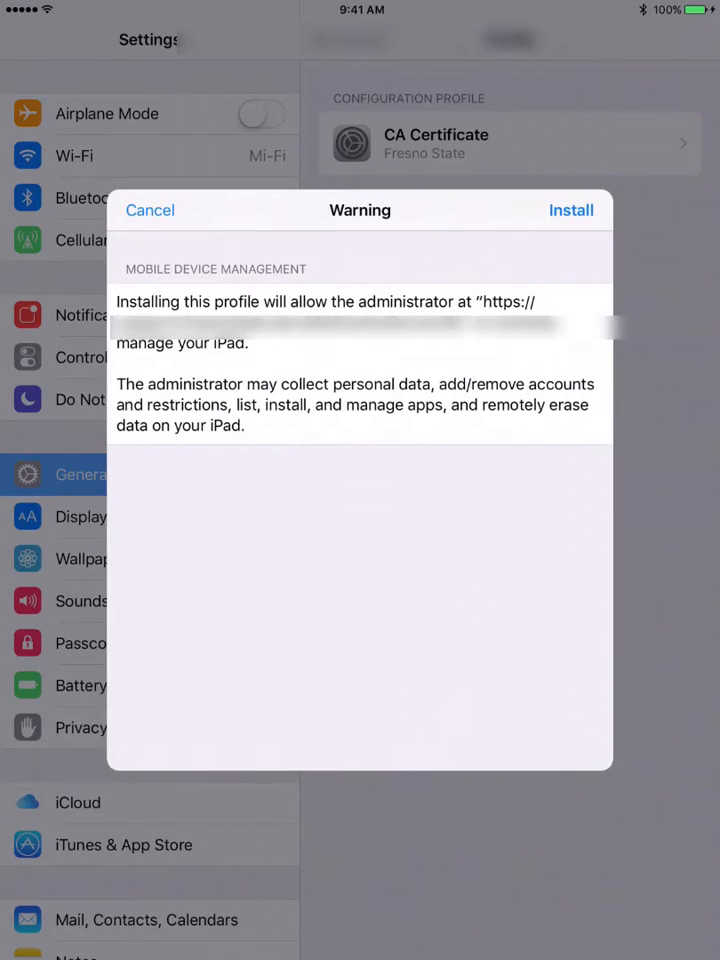
click(570, 210)
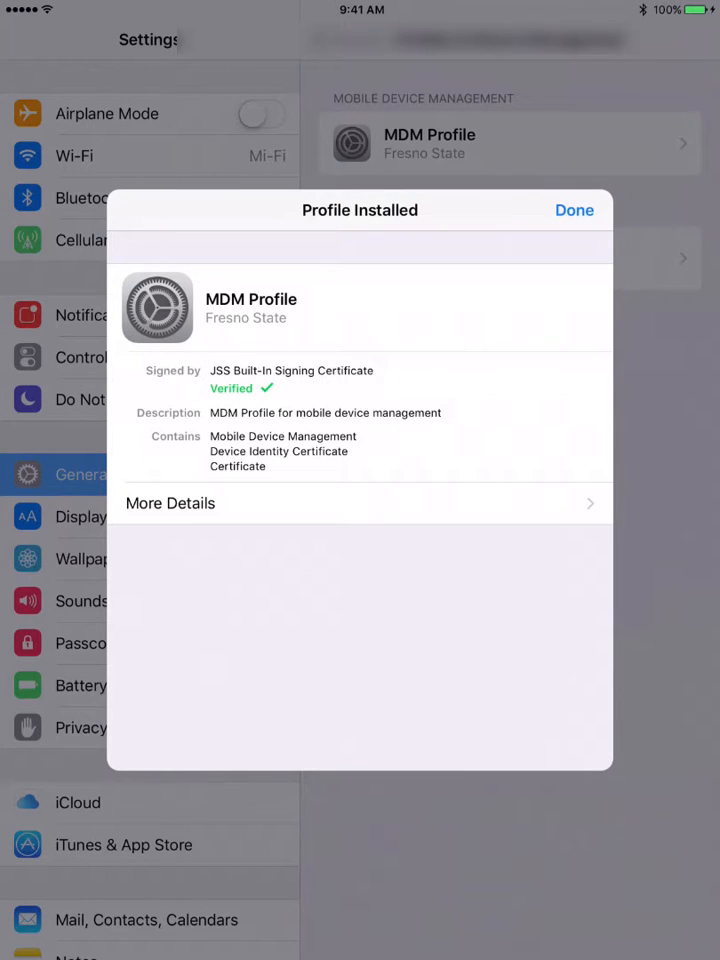
click(574, 210)
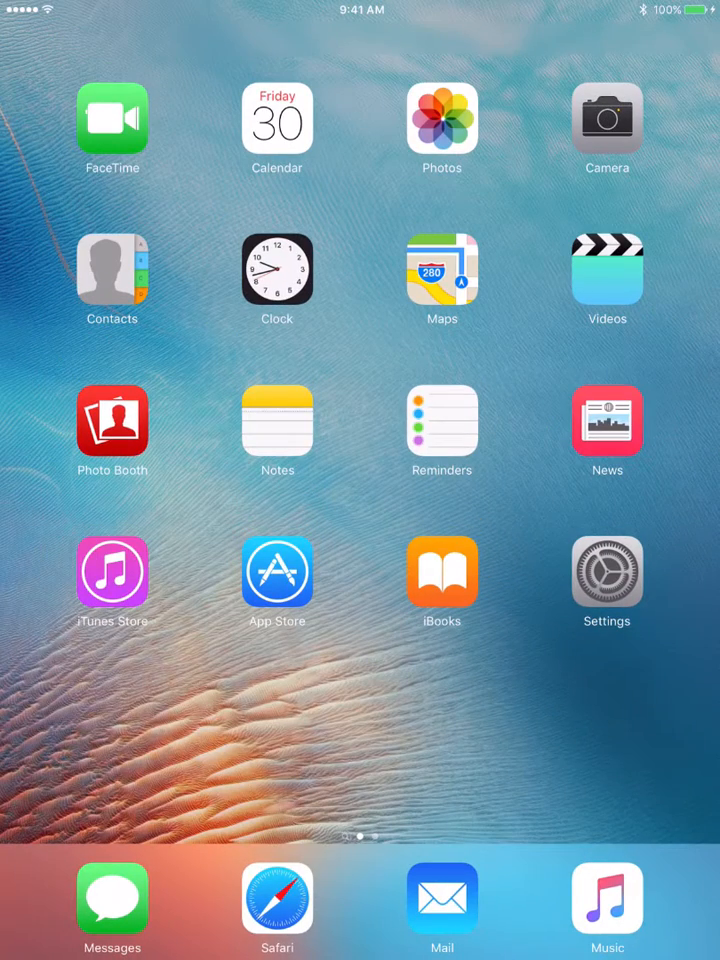